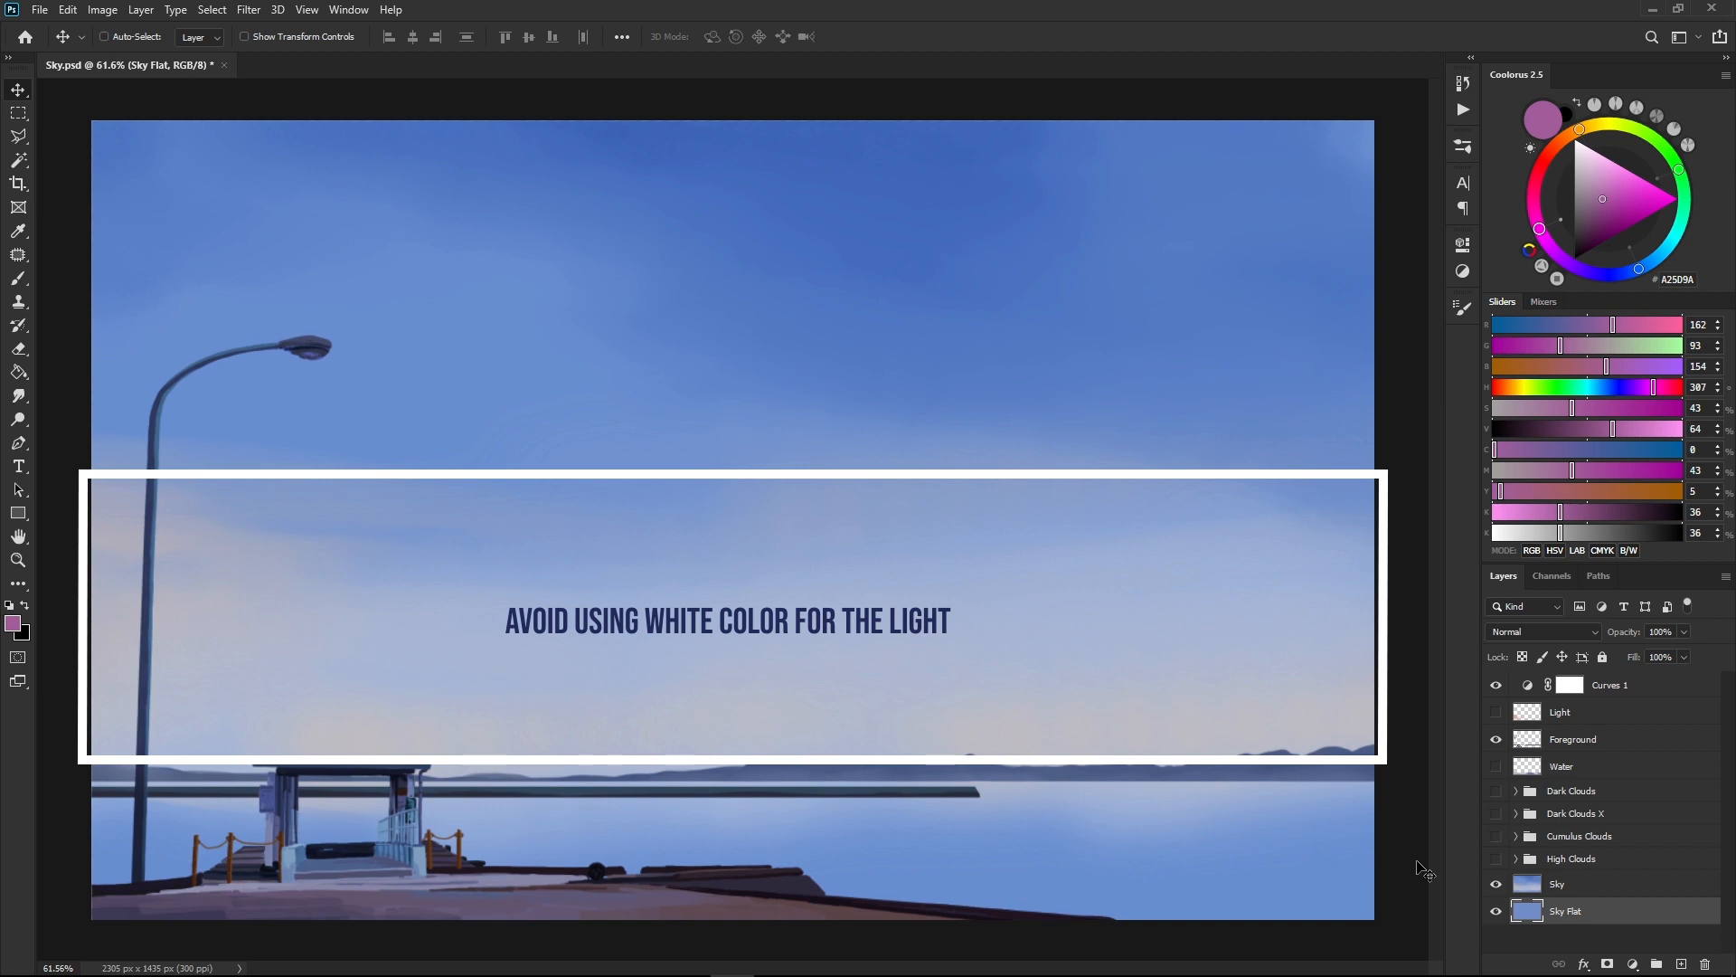
# Step: Turn on the cloud layer group's visibility to show the white cumulus clouds over the sky
pyautogui.click(1496, 835)
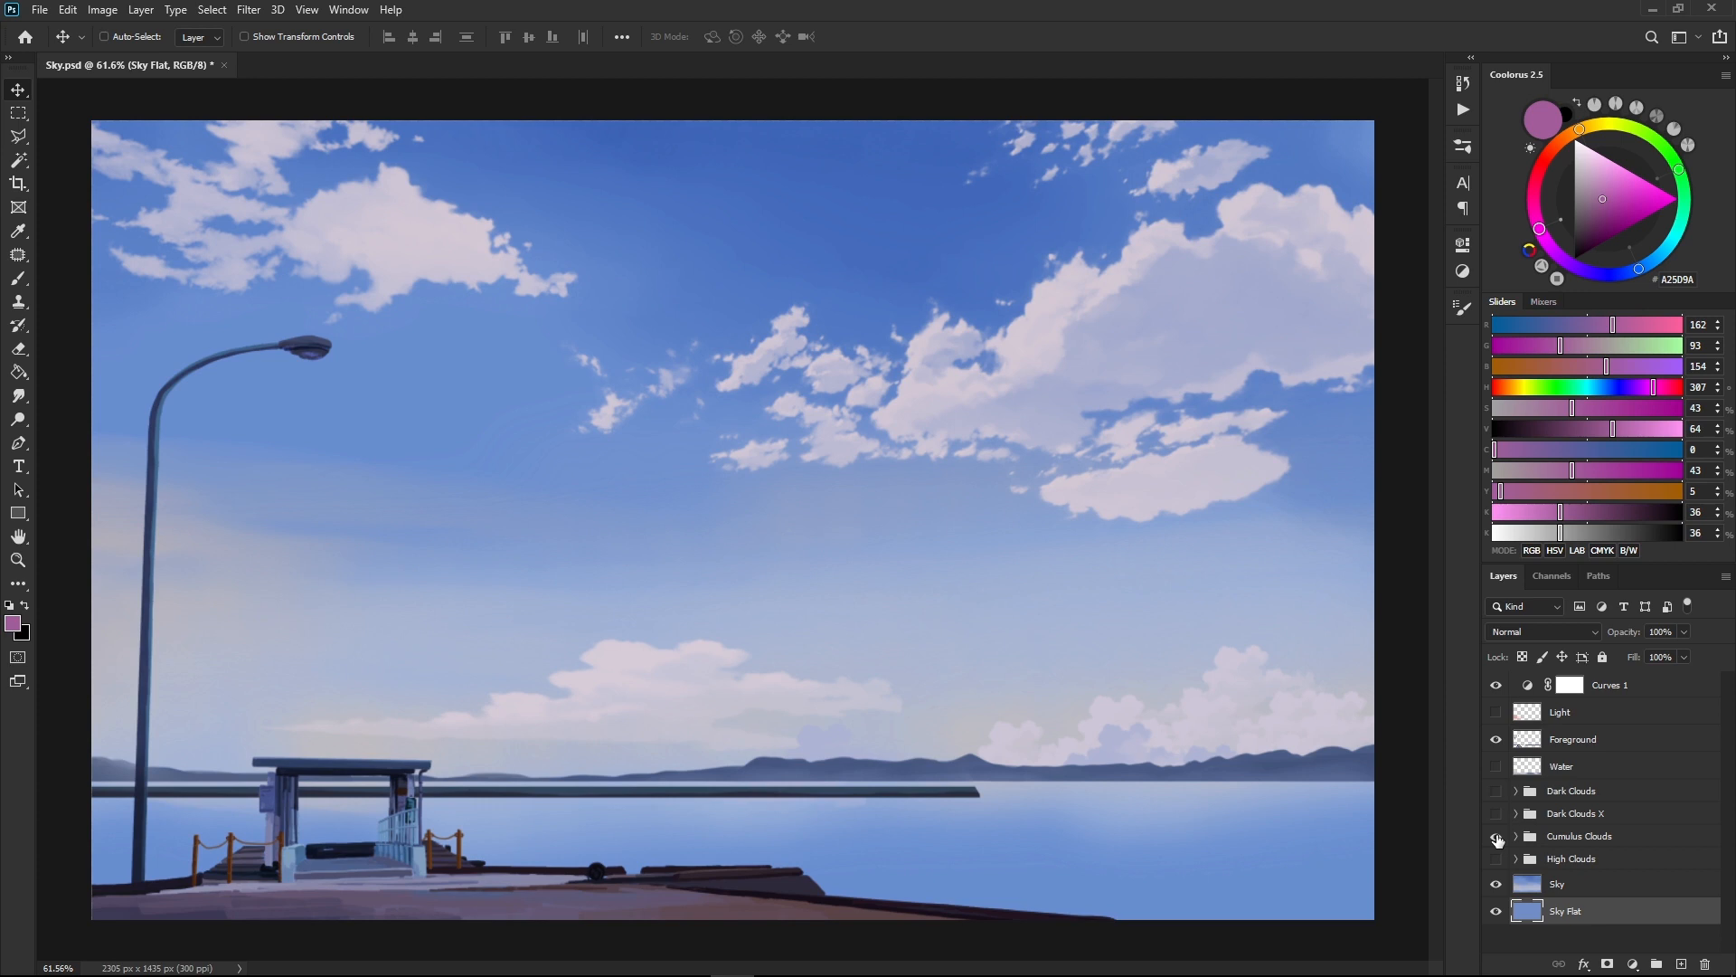
pyautogui.click(1496, 839)
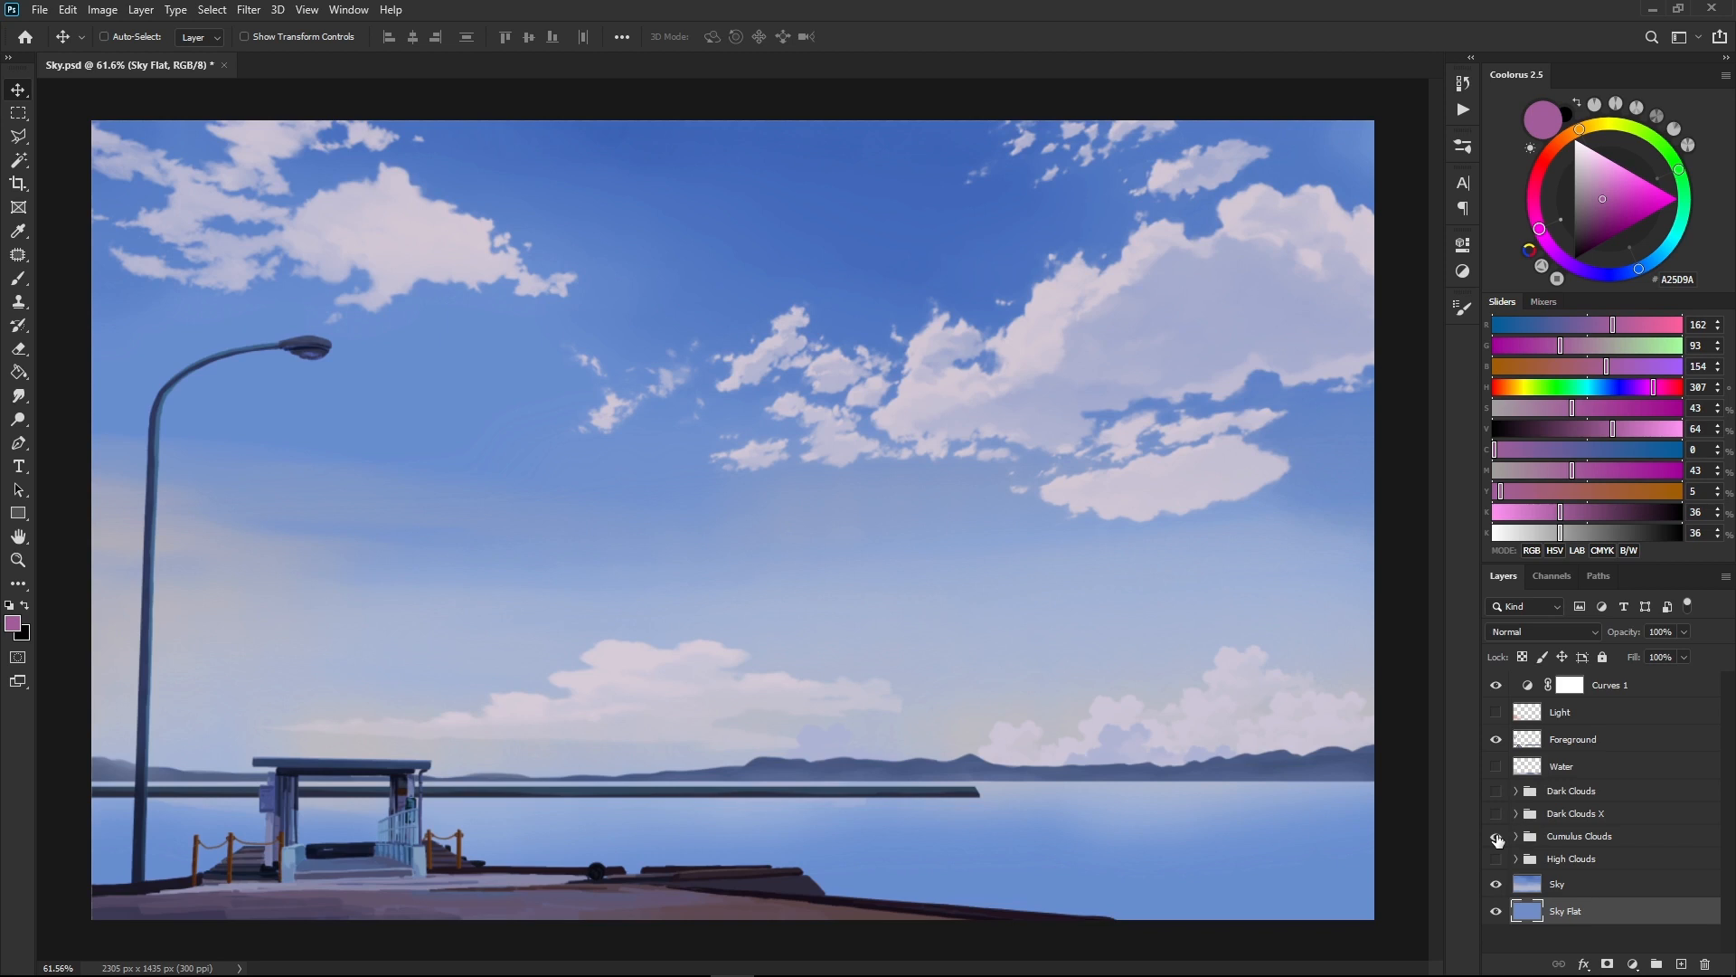
pyautogui.click(1496, 836)
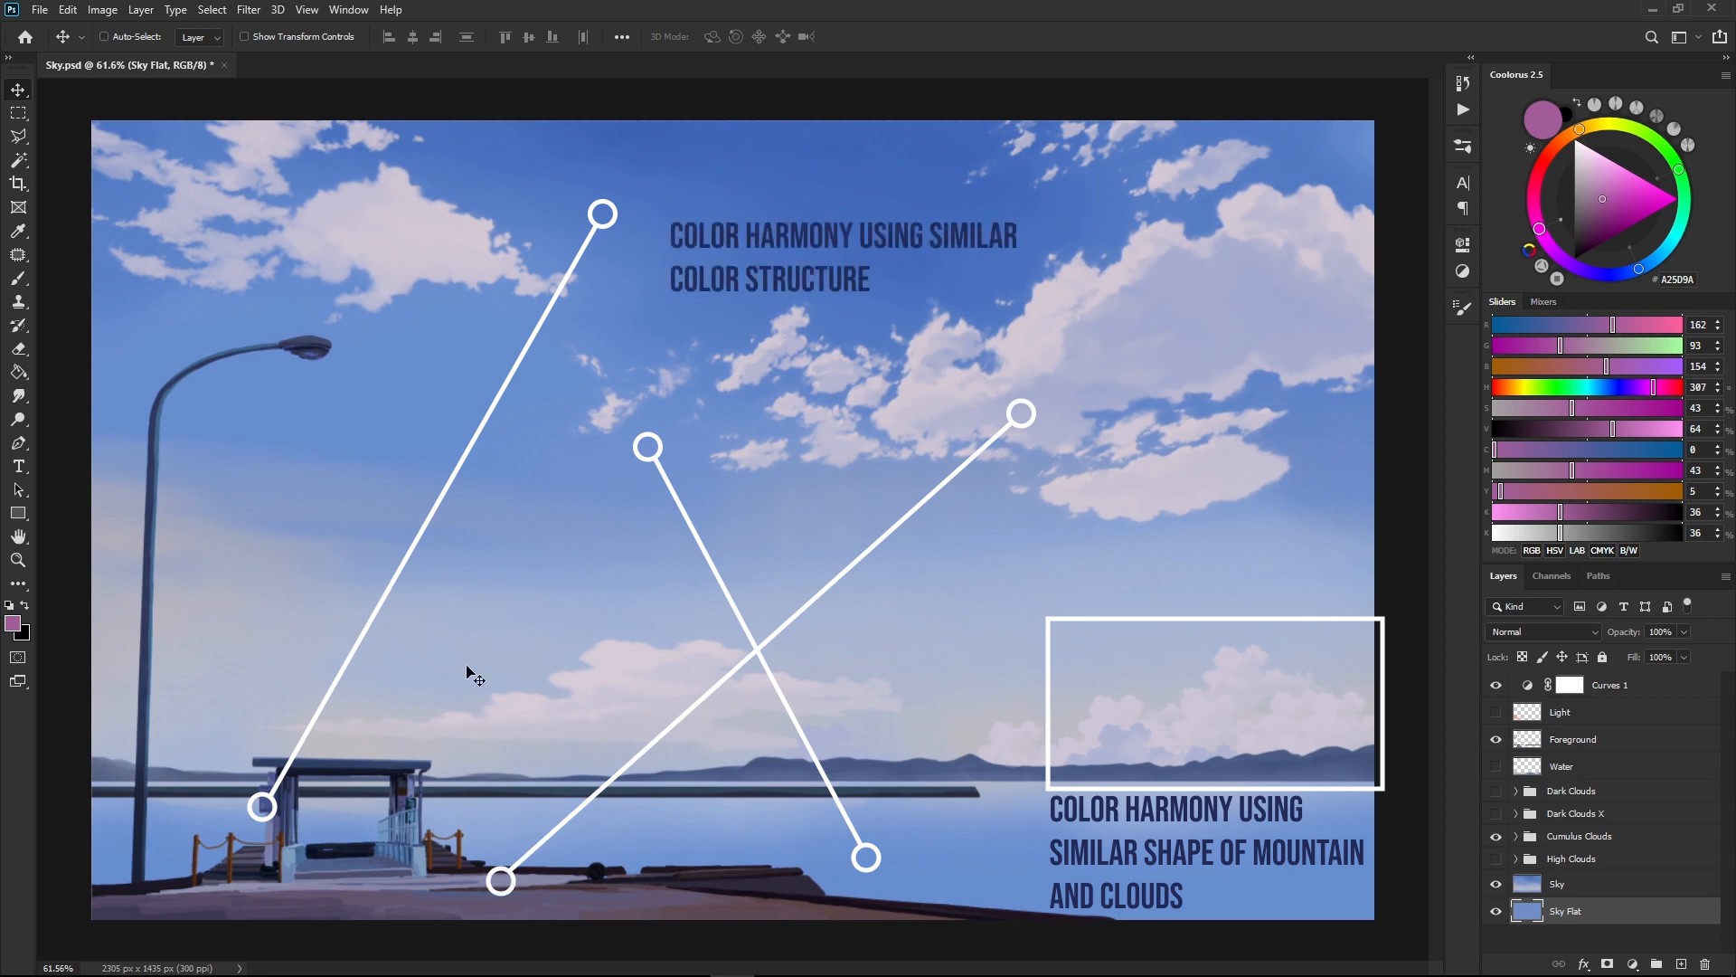
pyautogui.moveTo(350, 786)
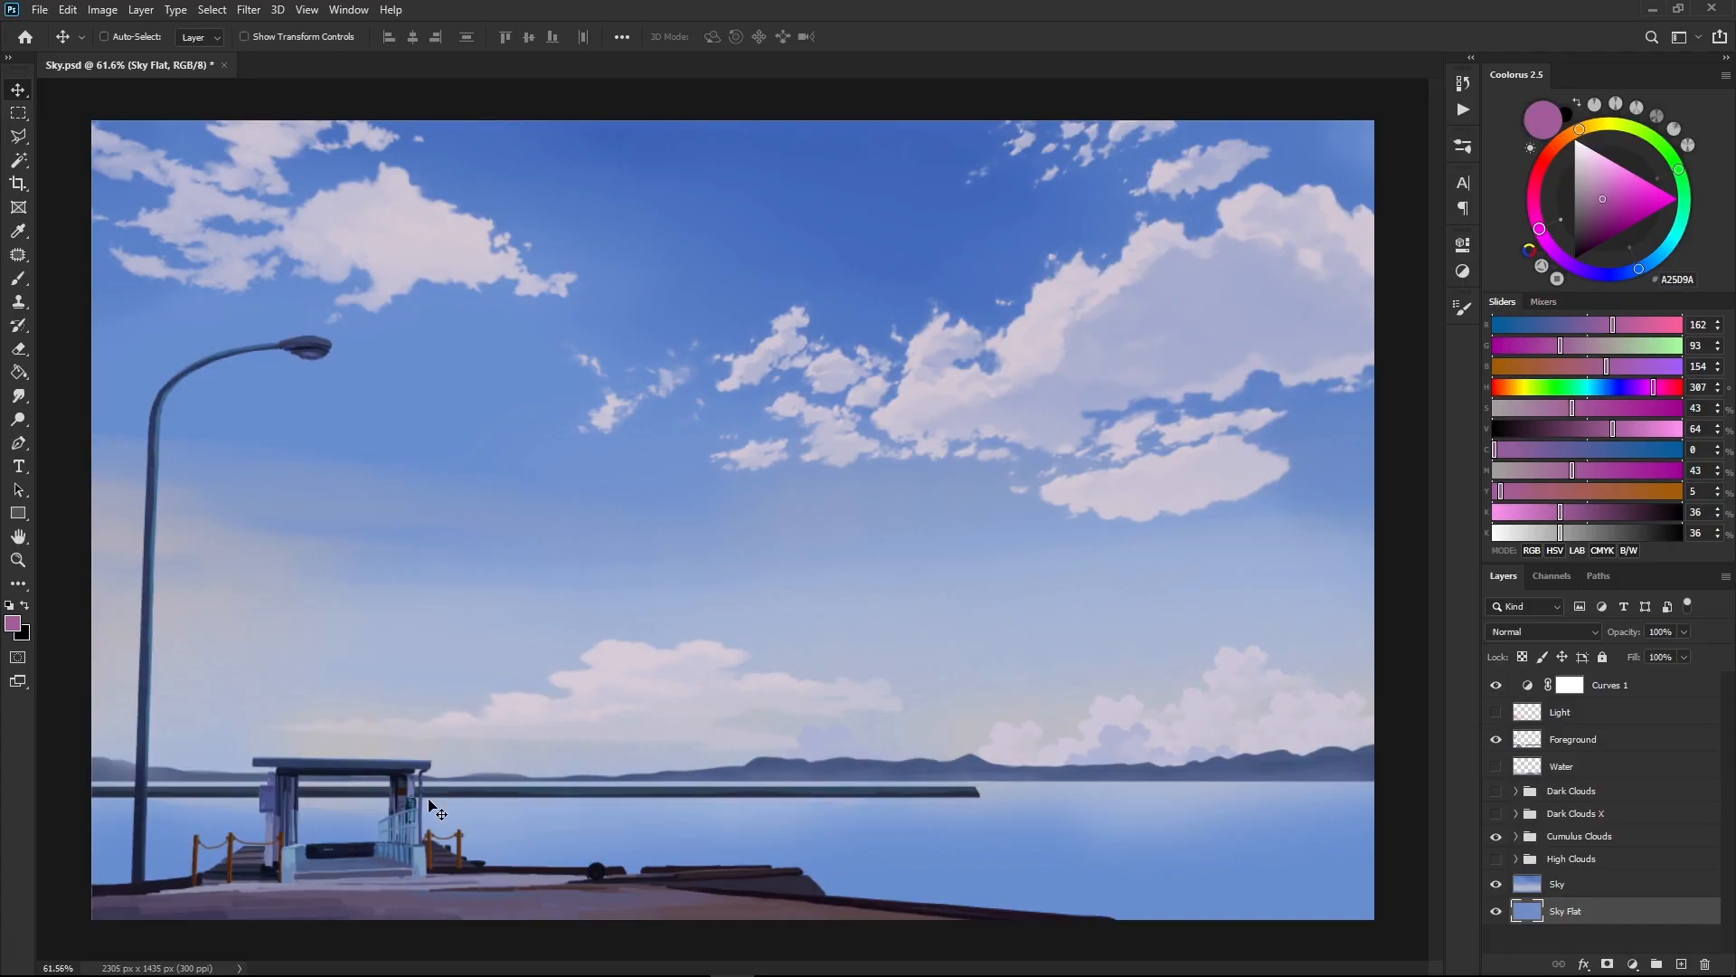
pyautogui.moveTo(474, 813)
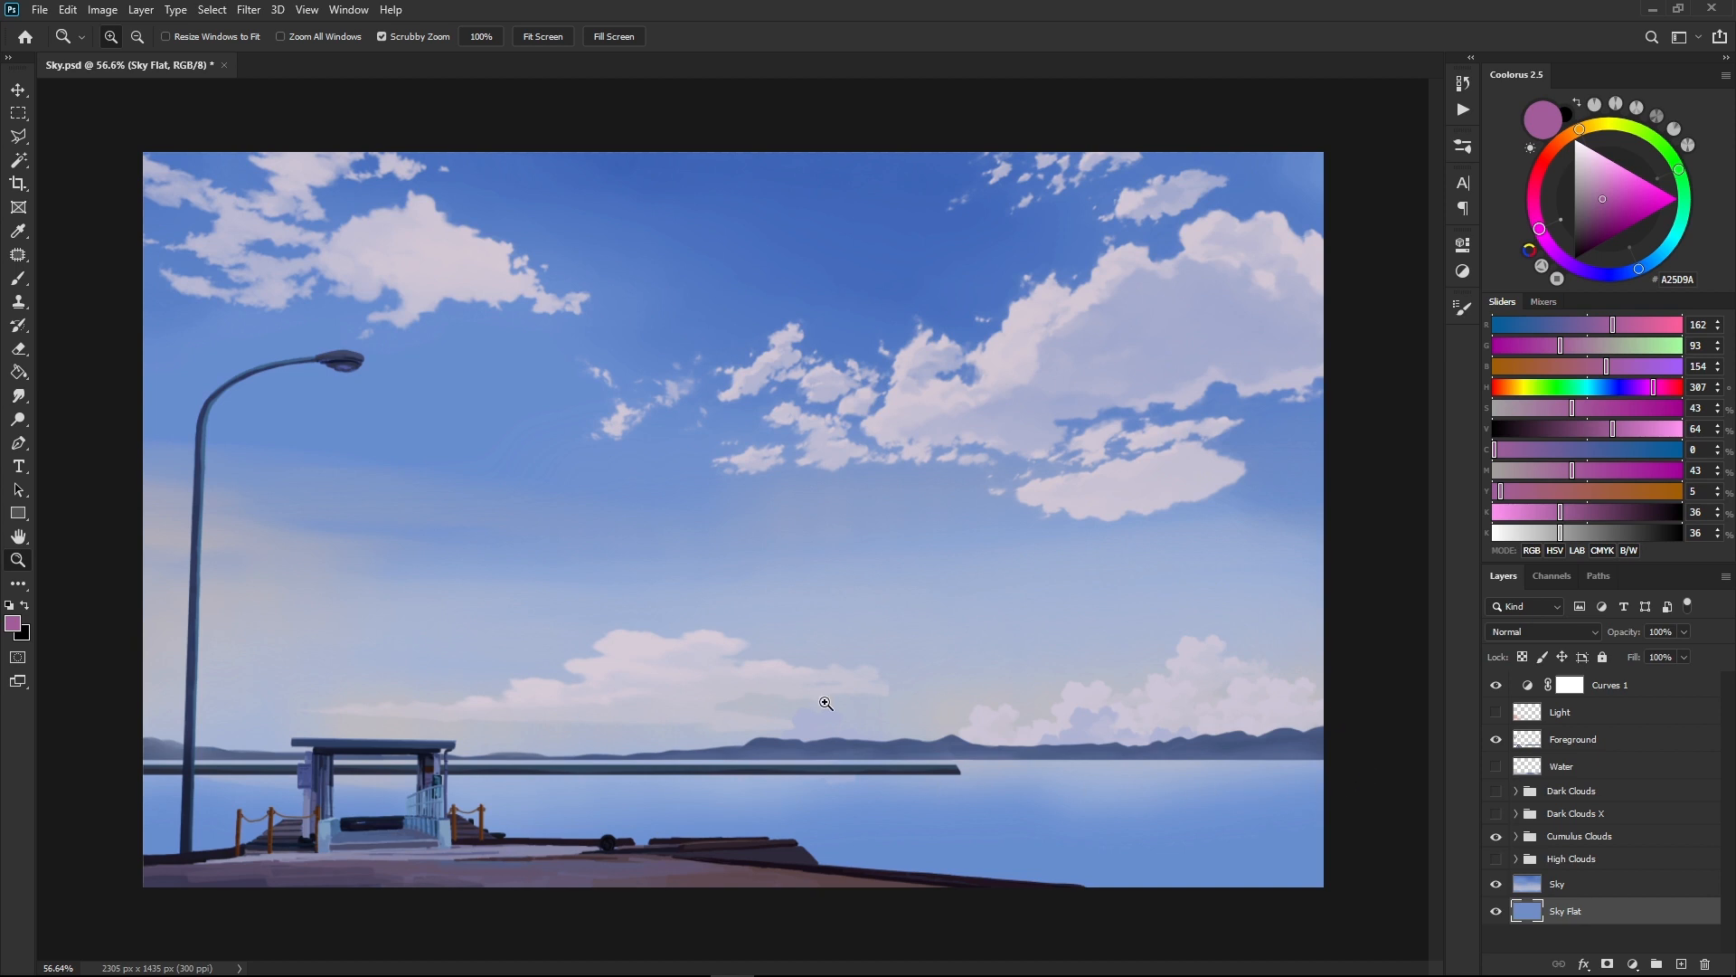
pyautogui.moveTo(502, 563)
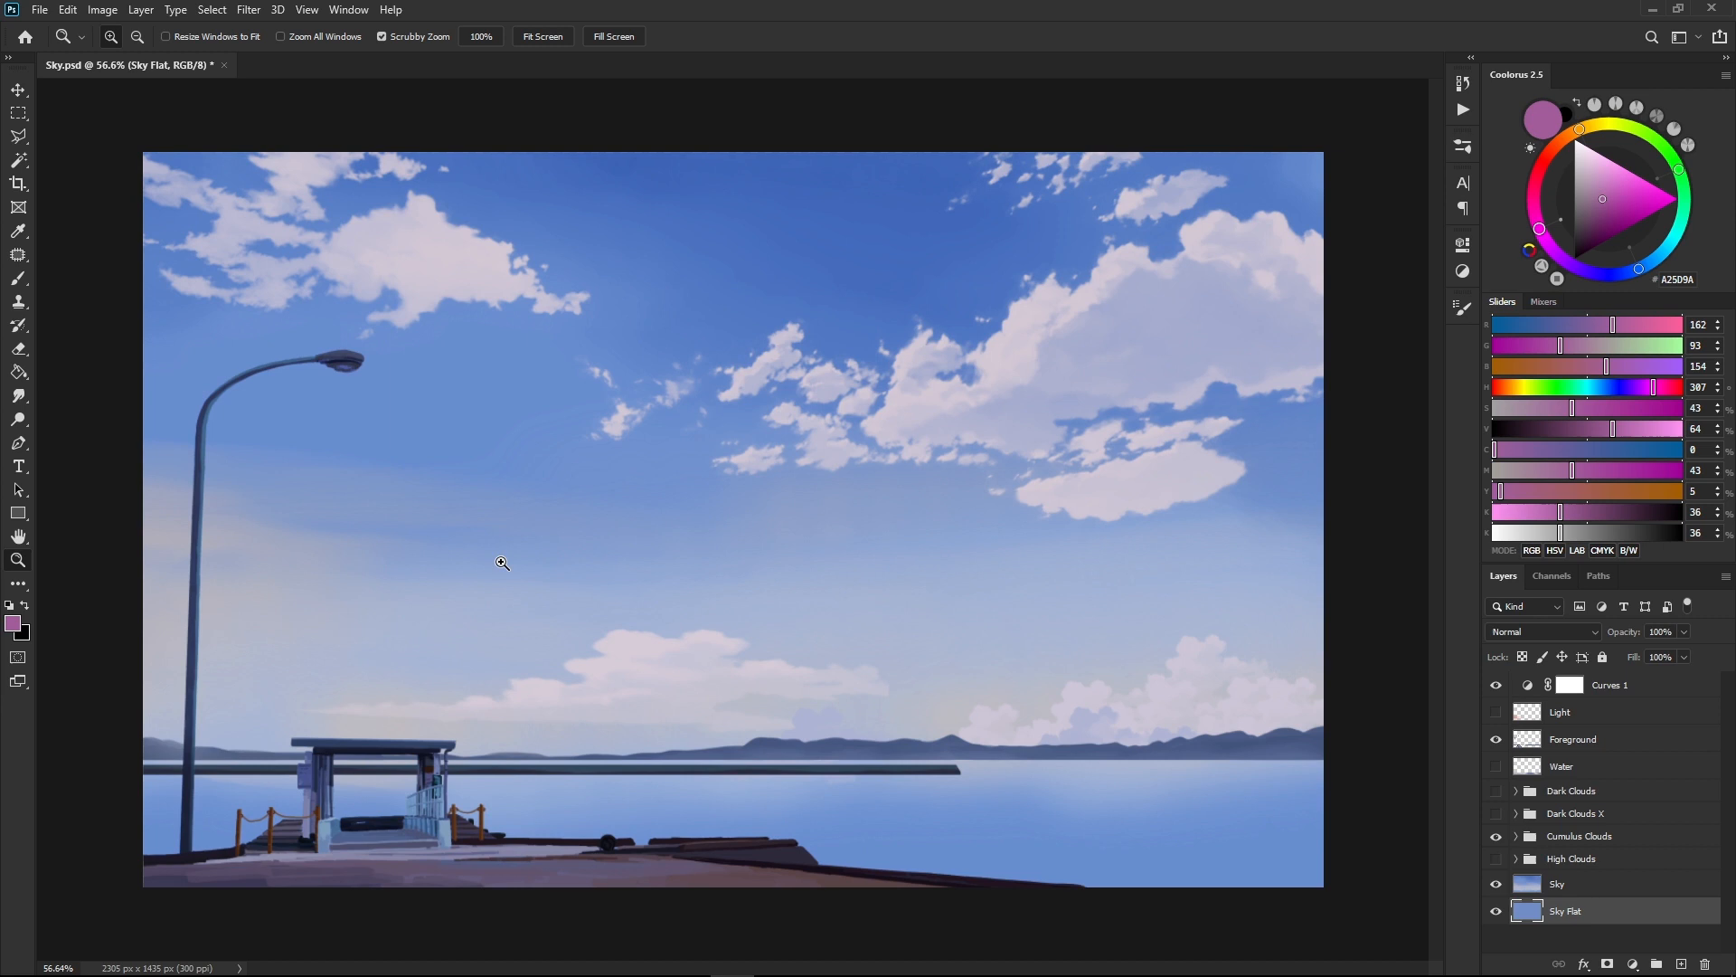
pyautogui.click(18, 90)
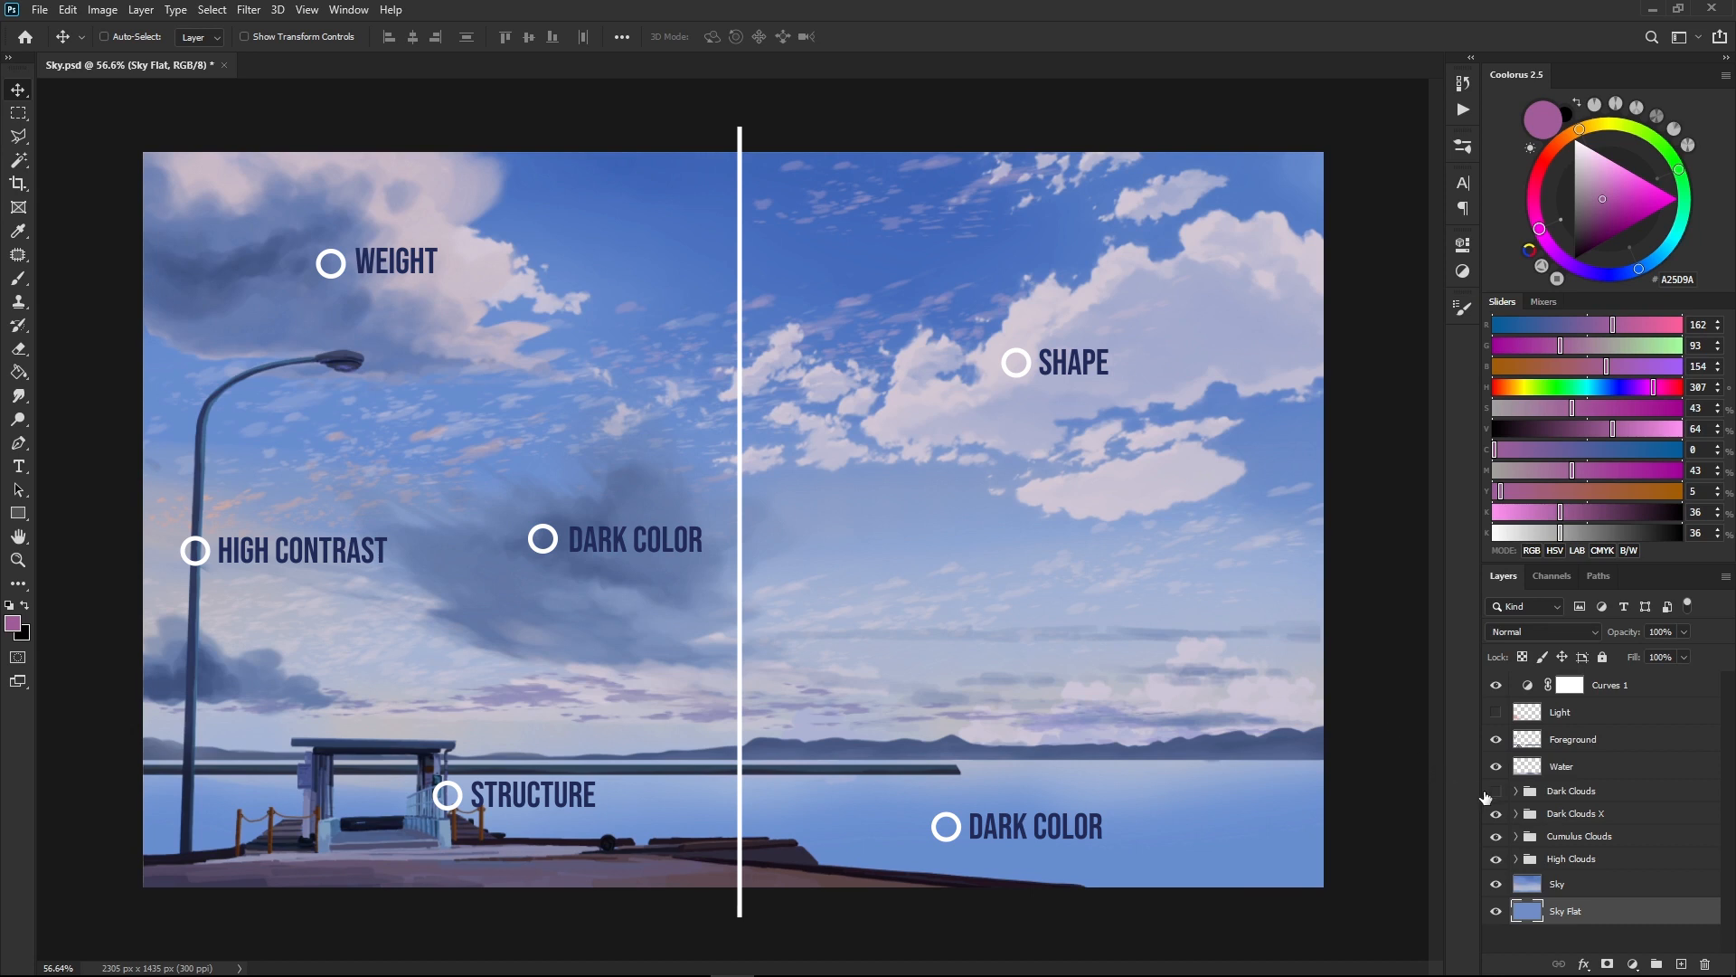
# Step: Turn on visibility for the Water, Dark Clouds X and High Clouds layers
pyautogui.click(1496, 791)
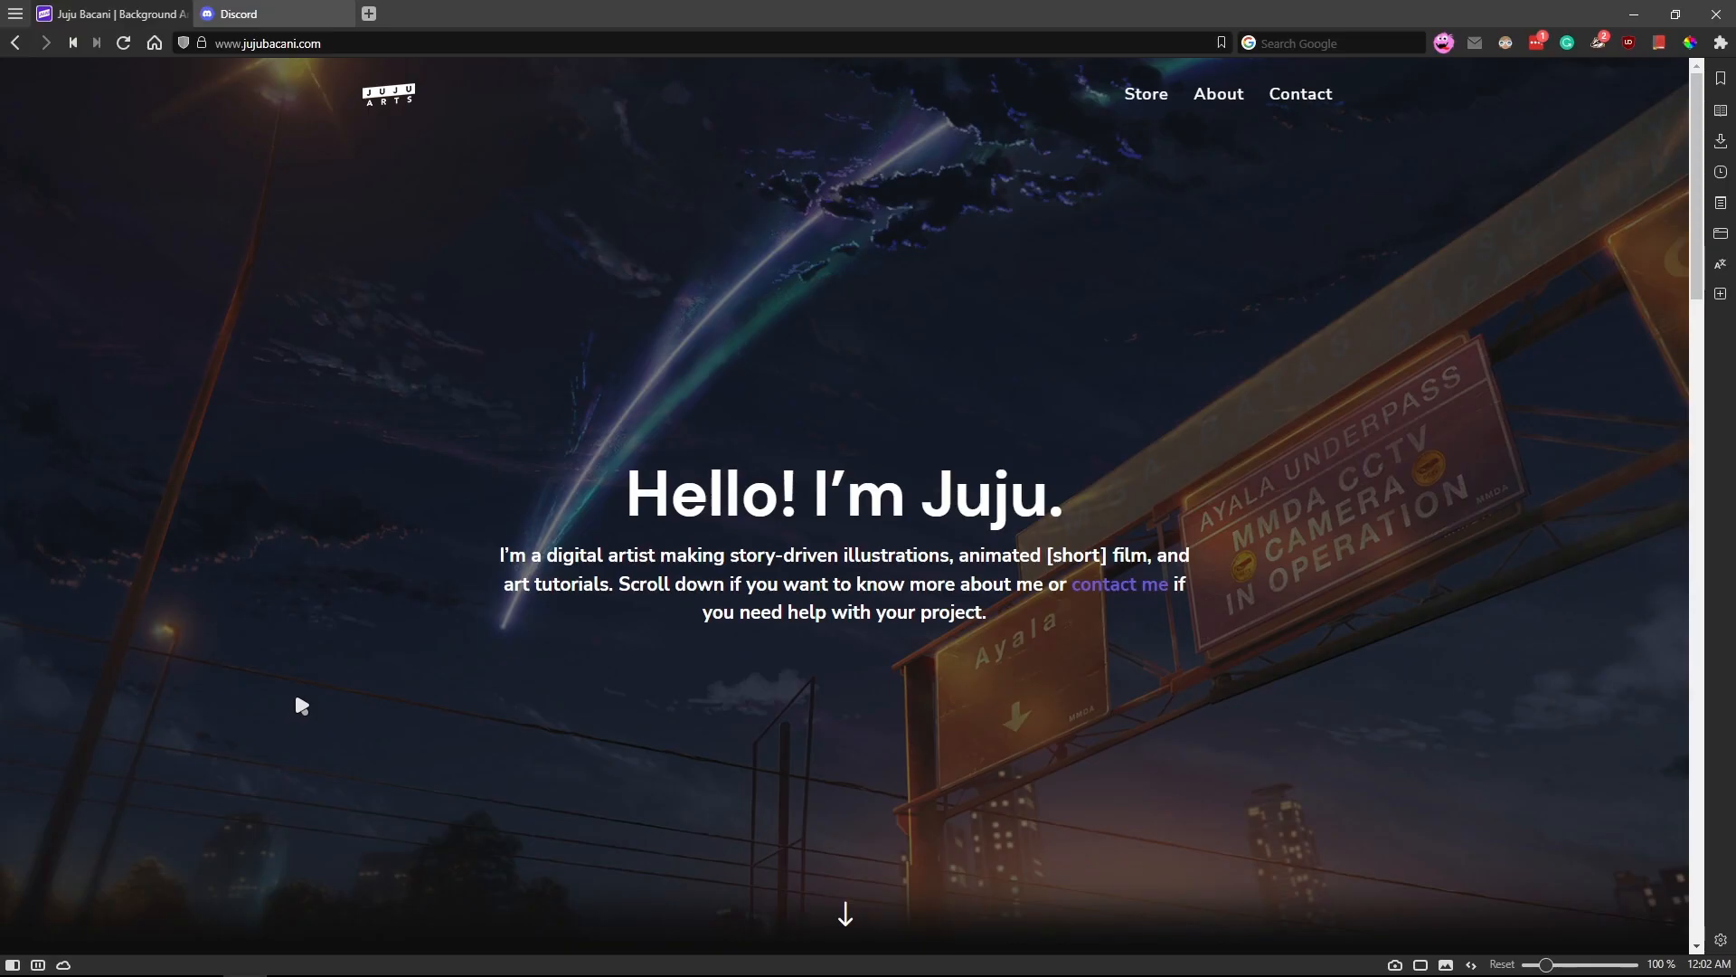
# Step: Open the Anime-Style Cloud Brush Pack details on the jujubacani.com store and scroll through them
pyautogui.click(1145, 94)
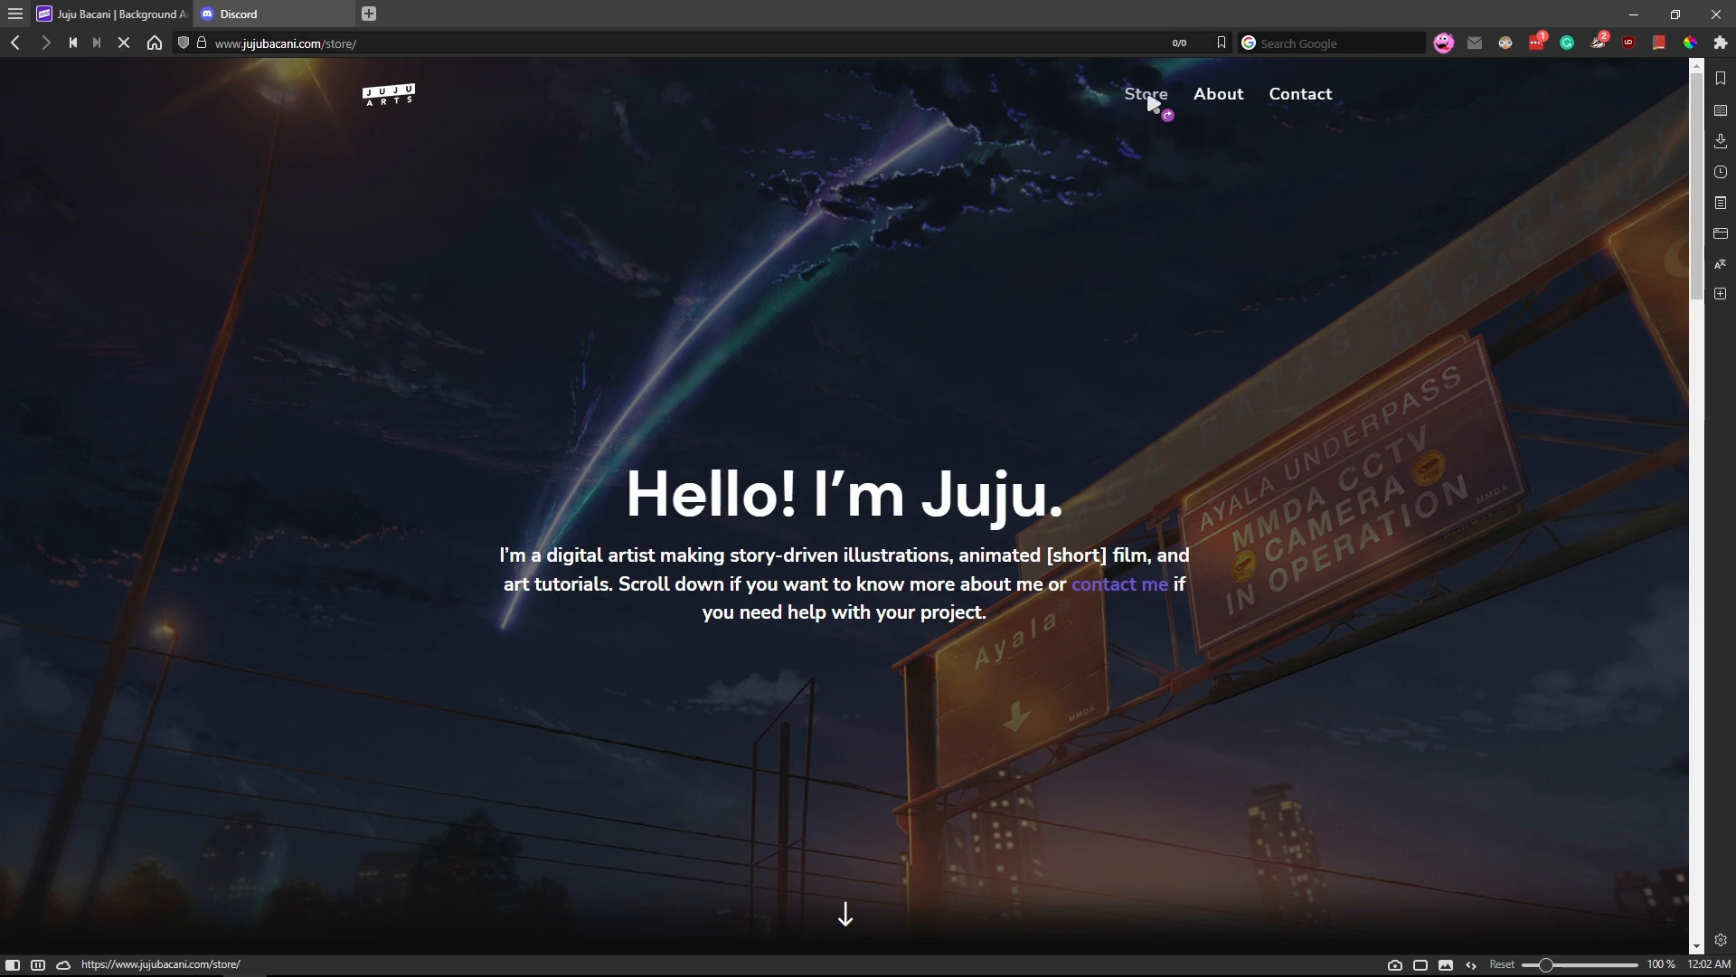
pyautogui.click(1144, 94)
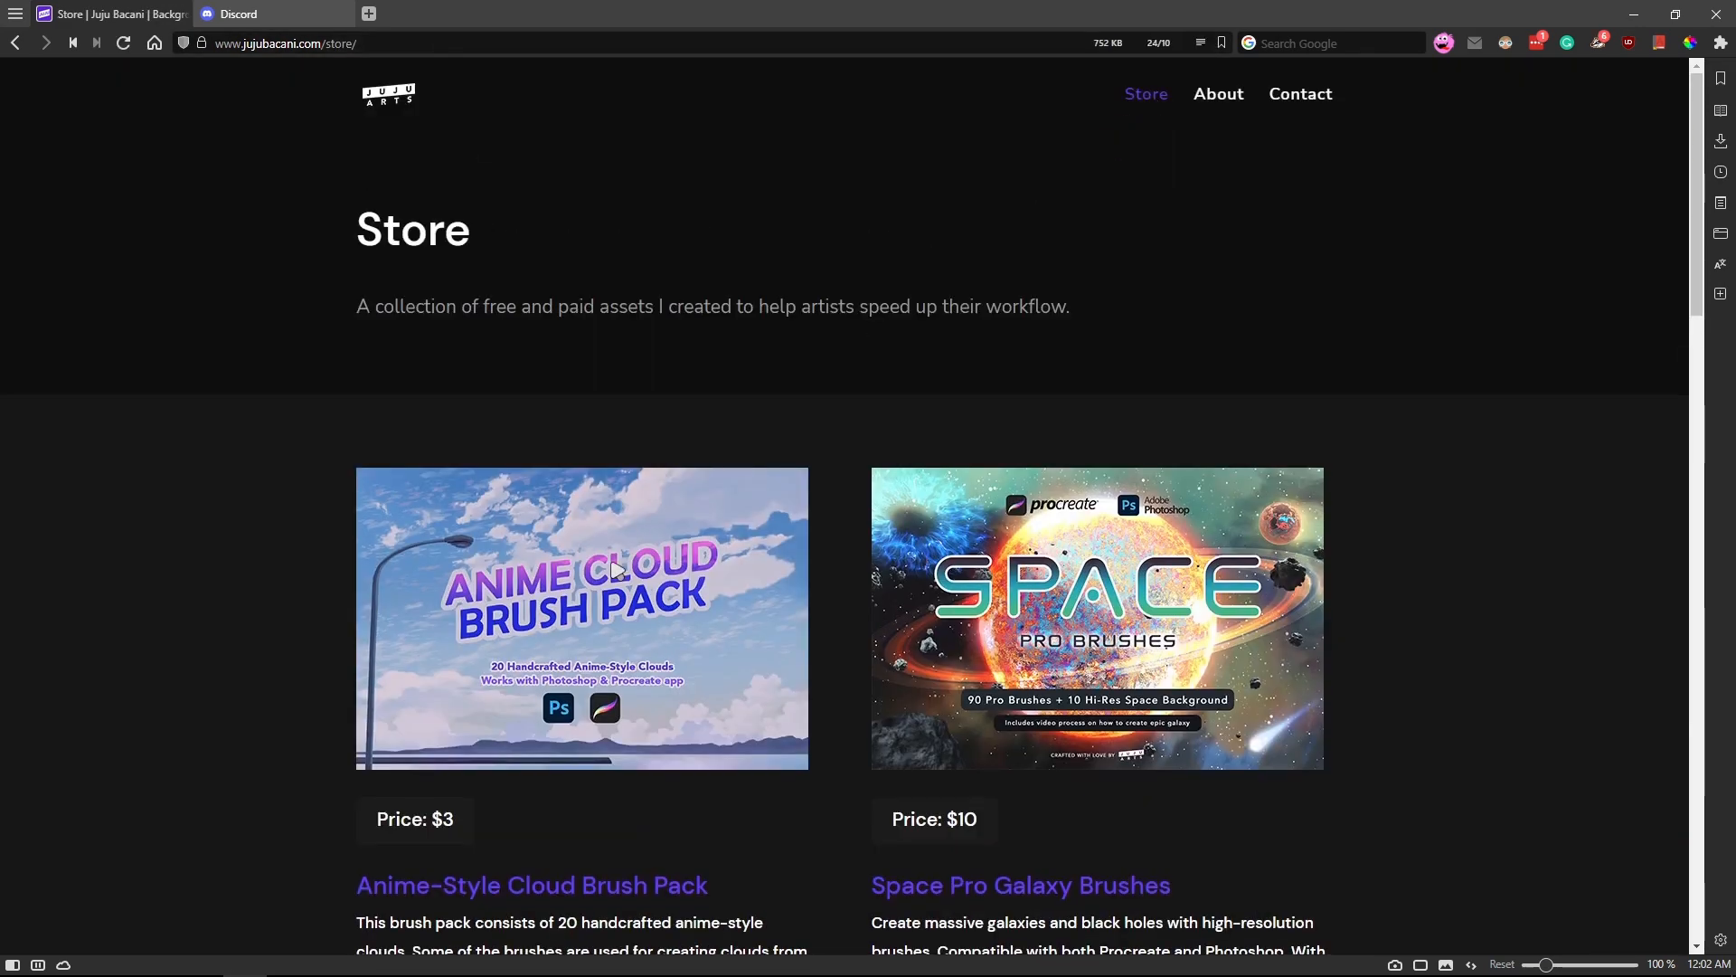
pyautogui.scroll(-3)
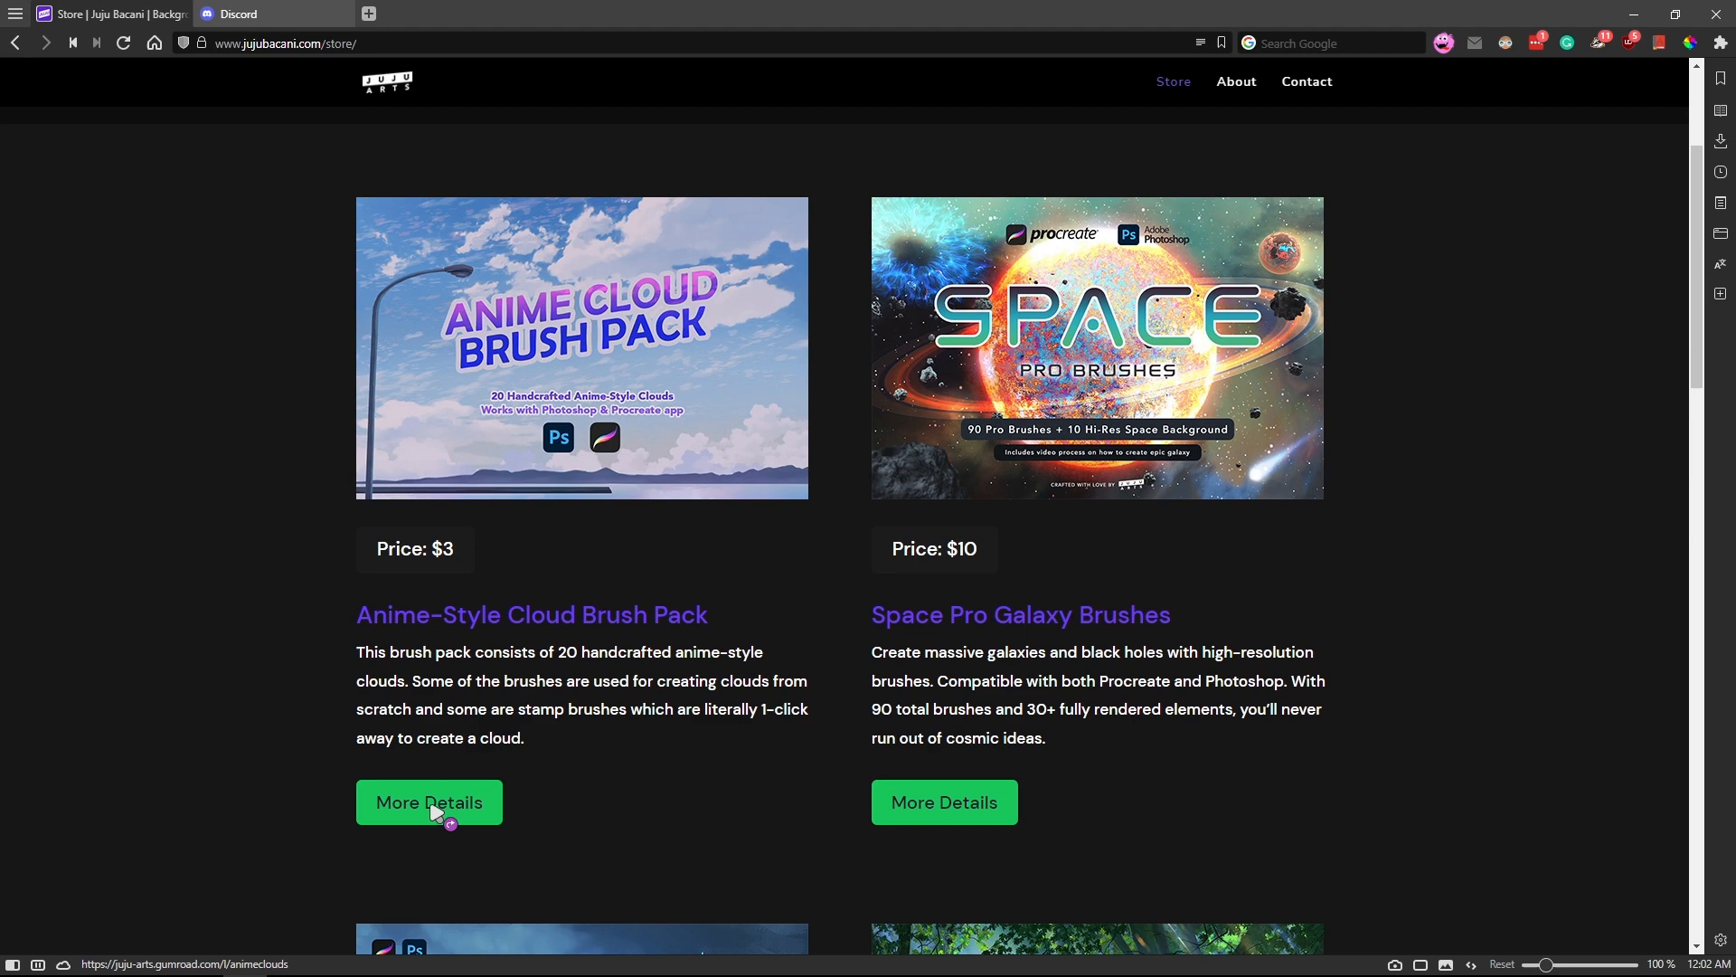
pyautogui.click(429, 802)
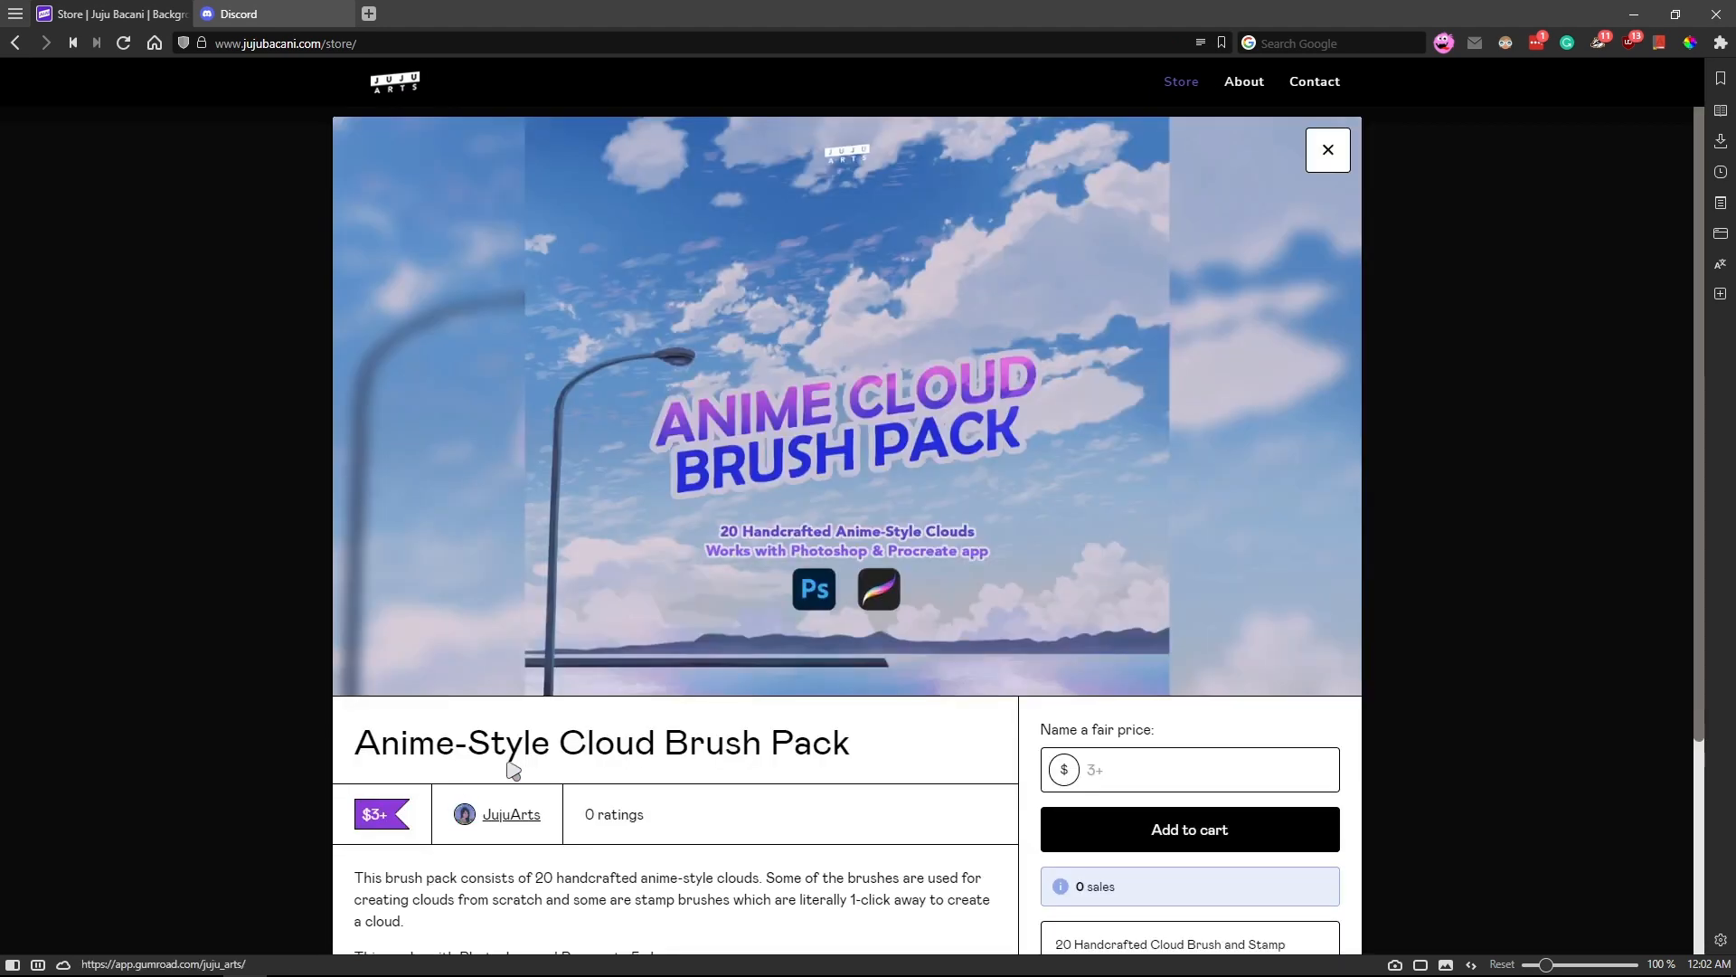
pyautogui.scroll(-3)
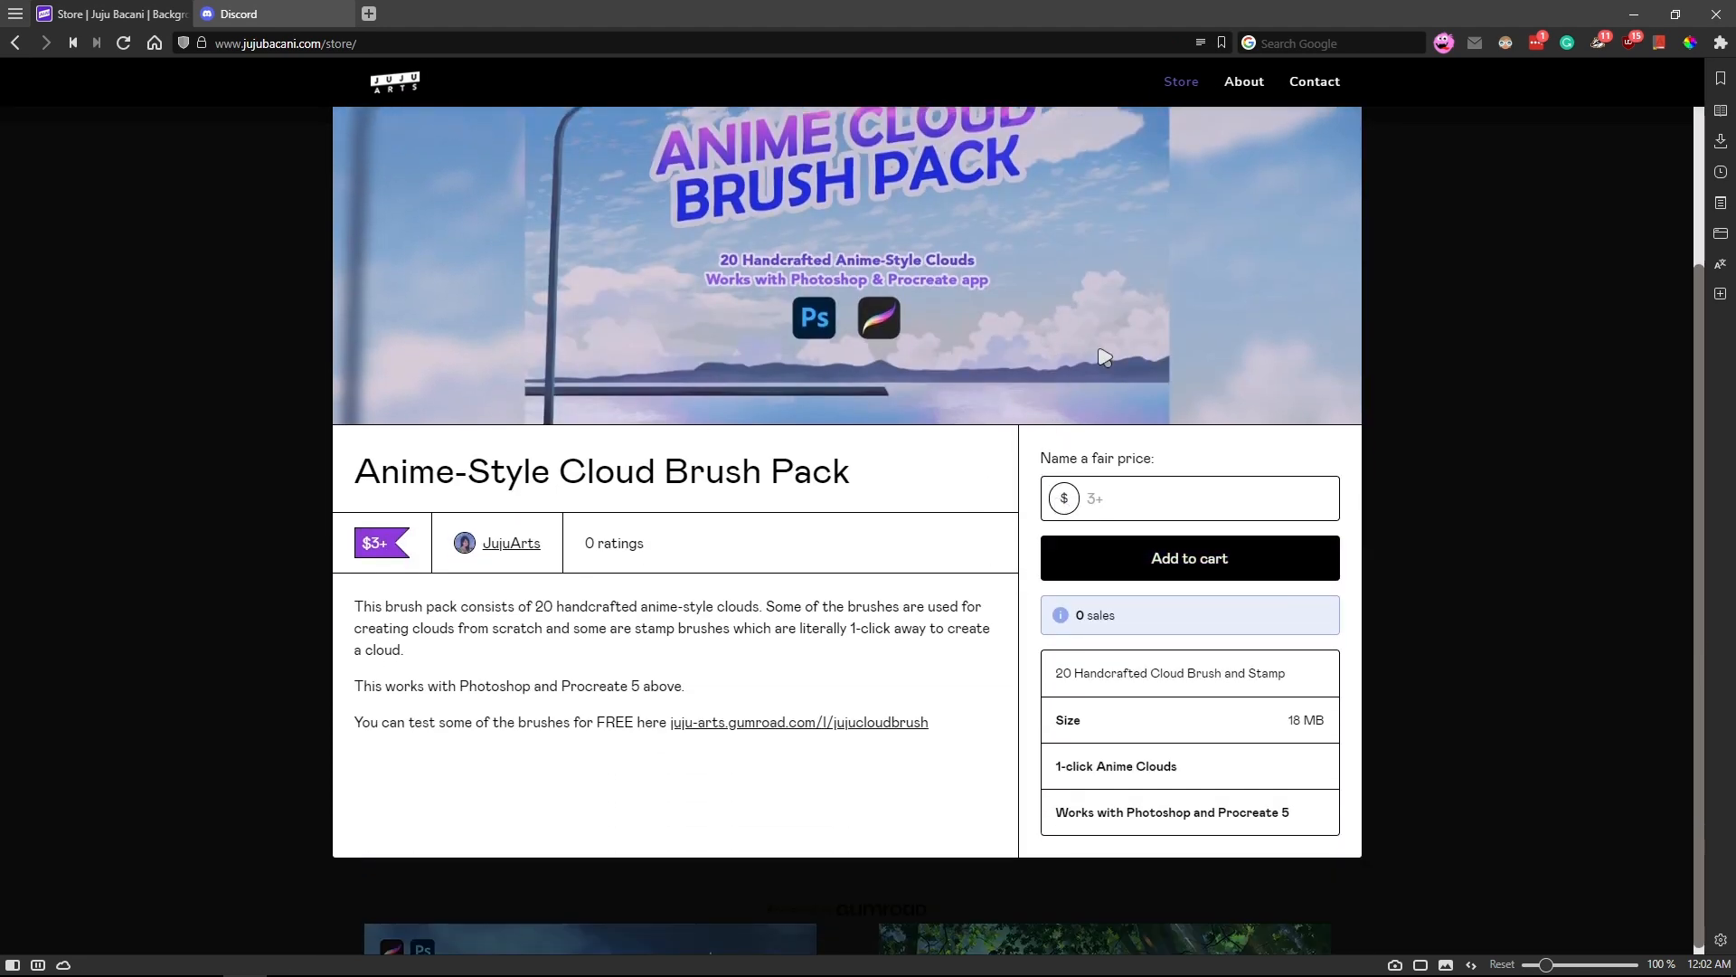
pyautogui.scroll(-3)
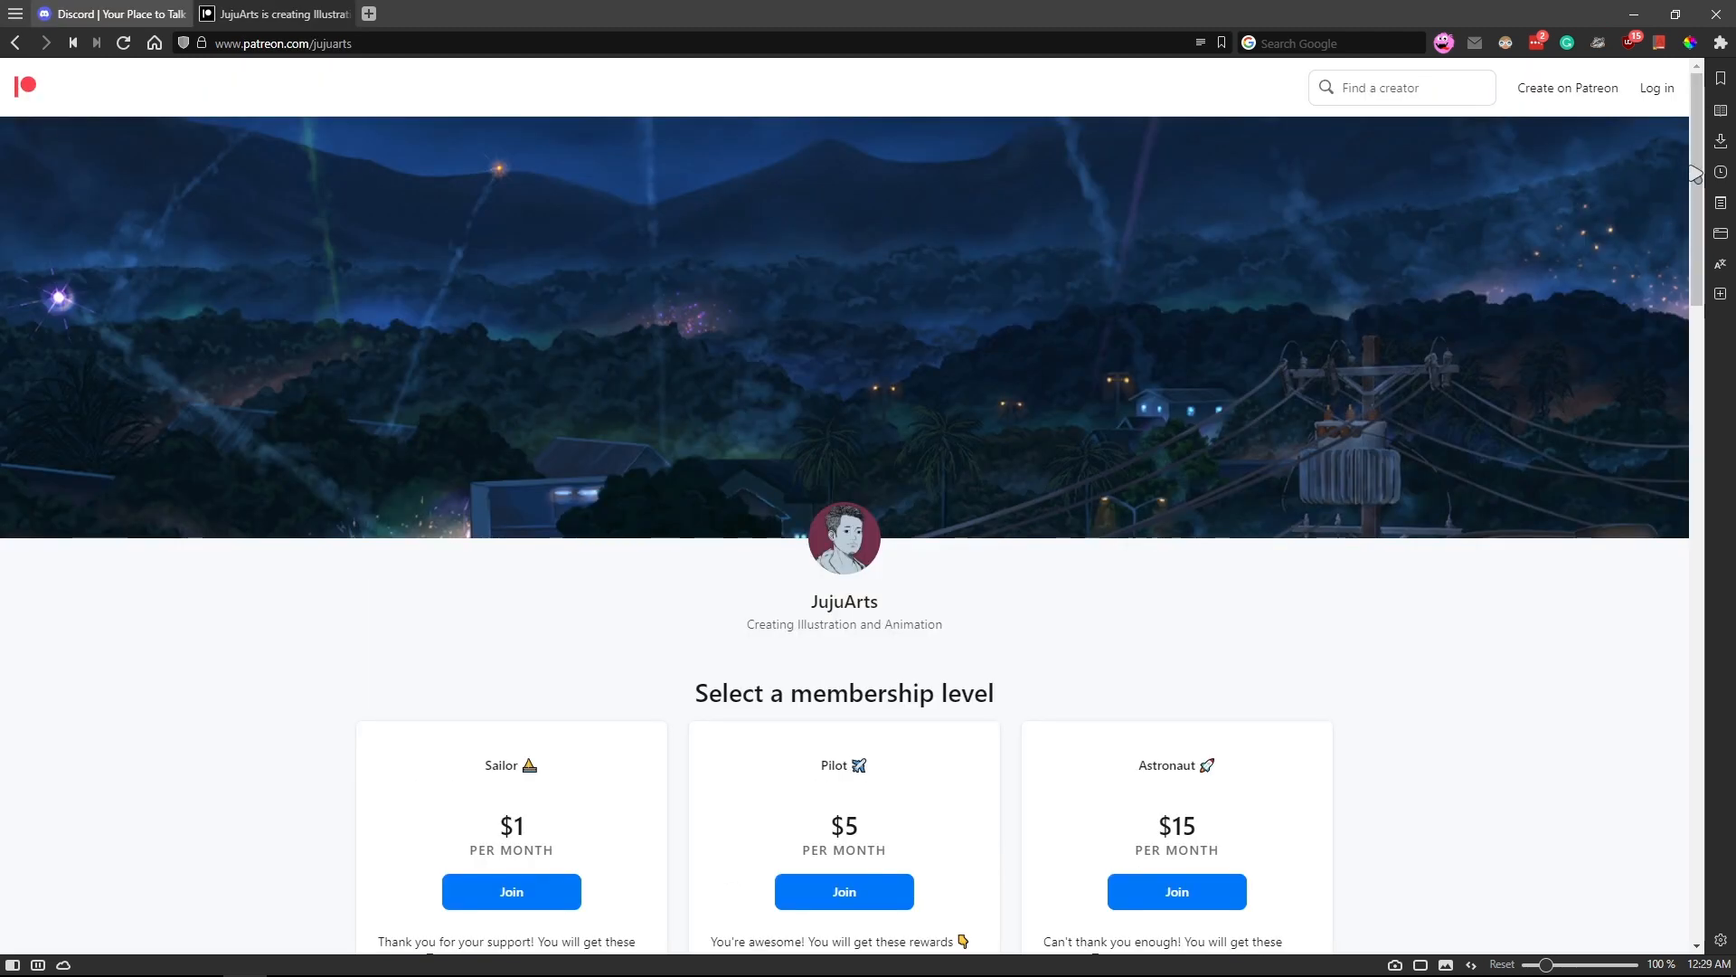
pyautogui.scroll(-3)
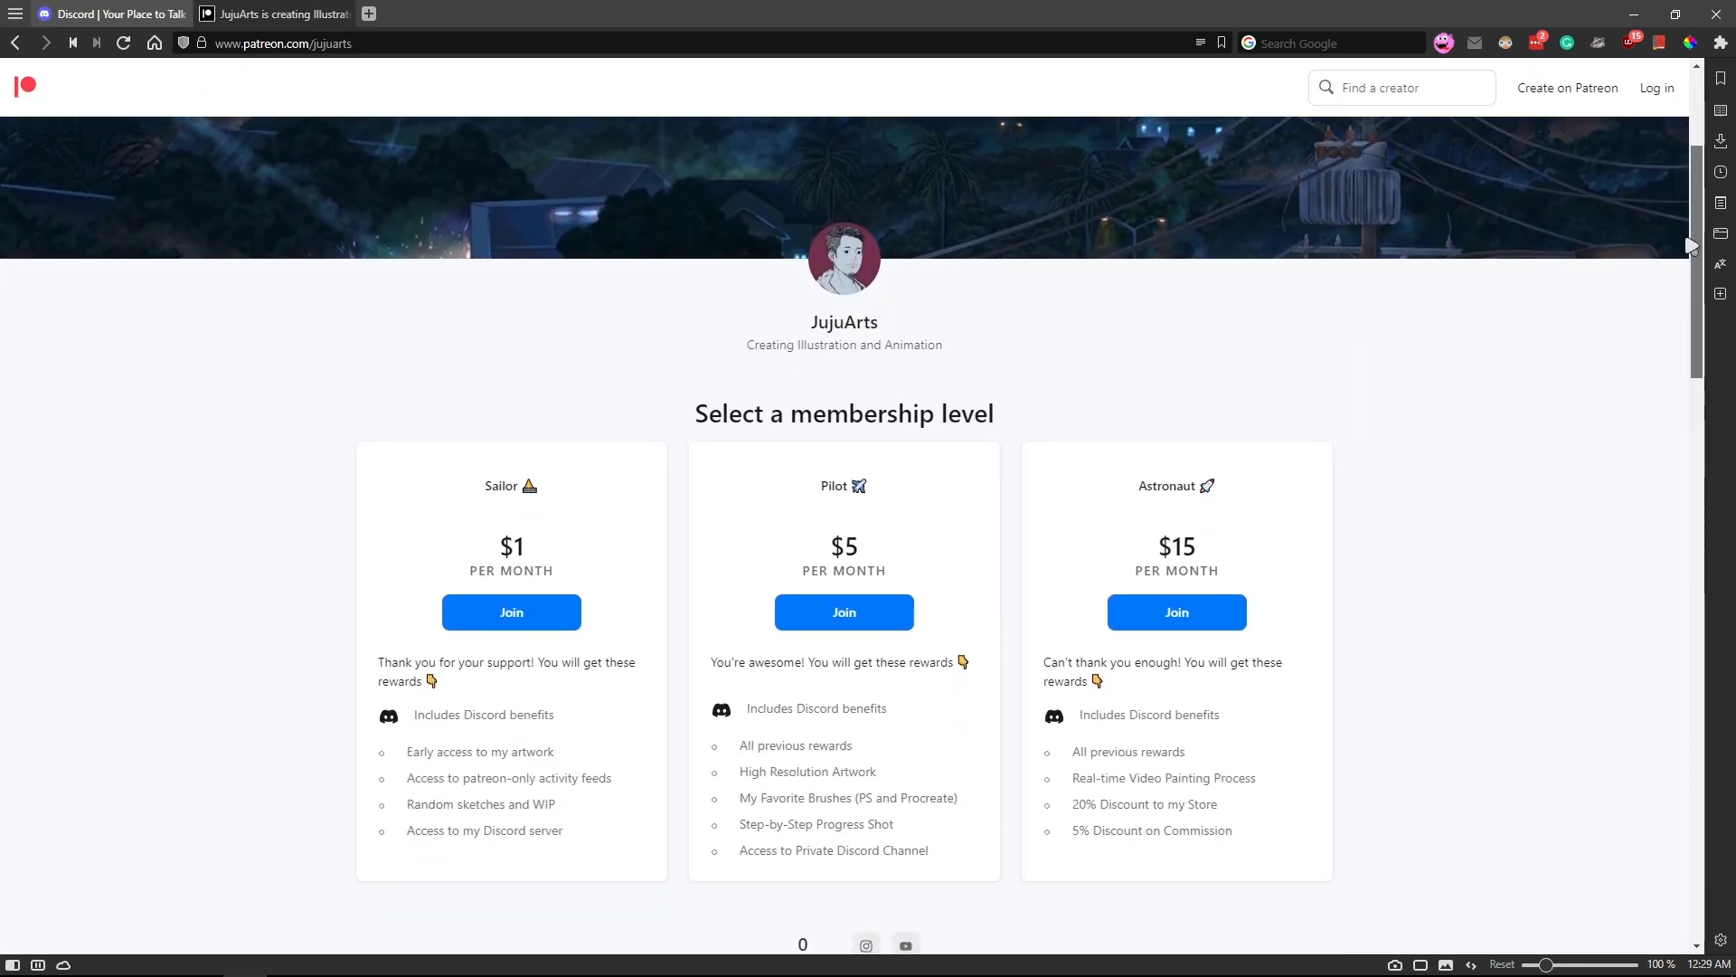
pyautogui.scroll(-3)
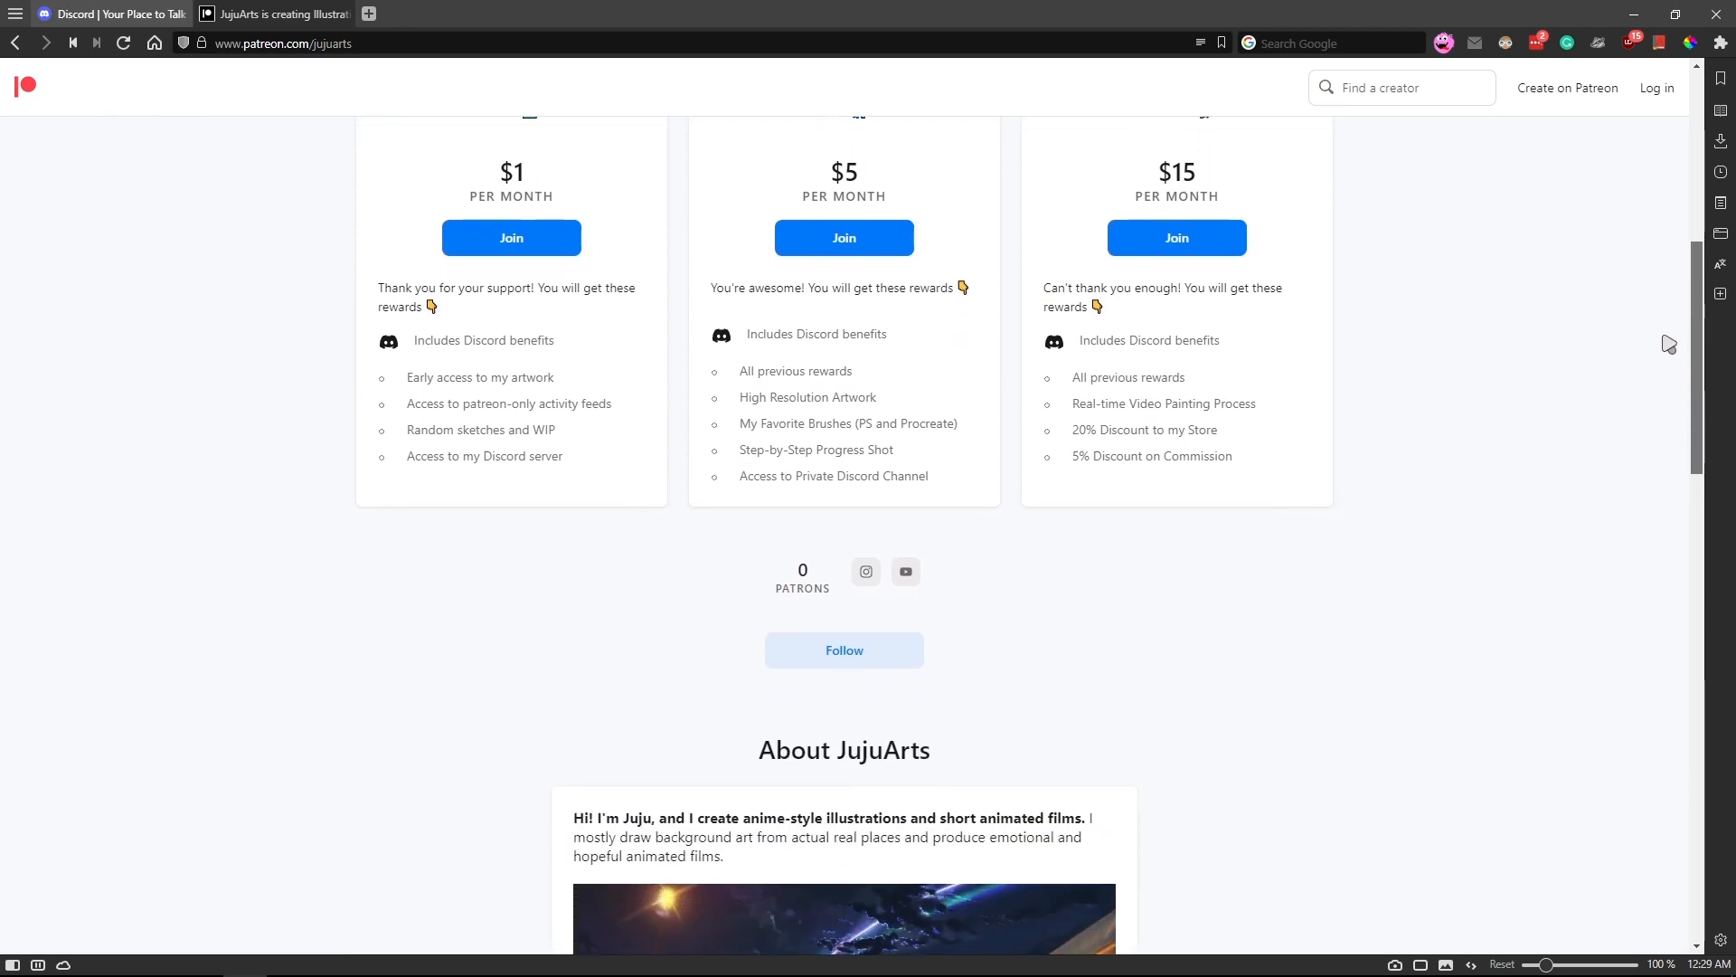
pyautogui.scroll(-3)
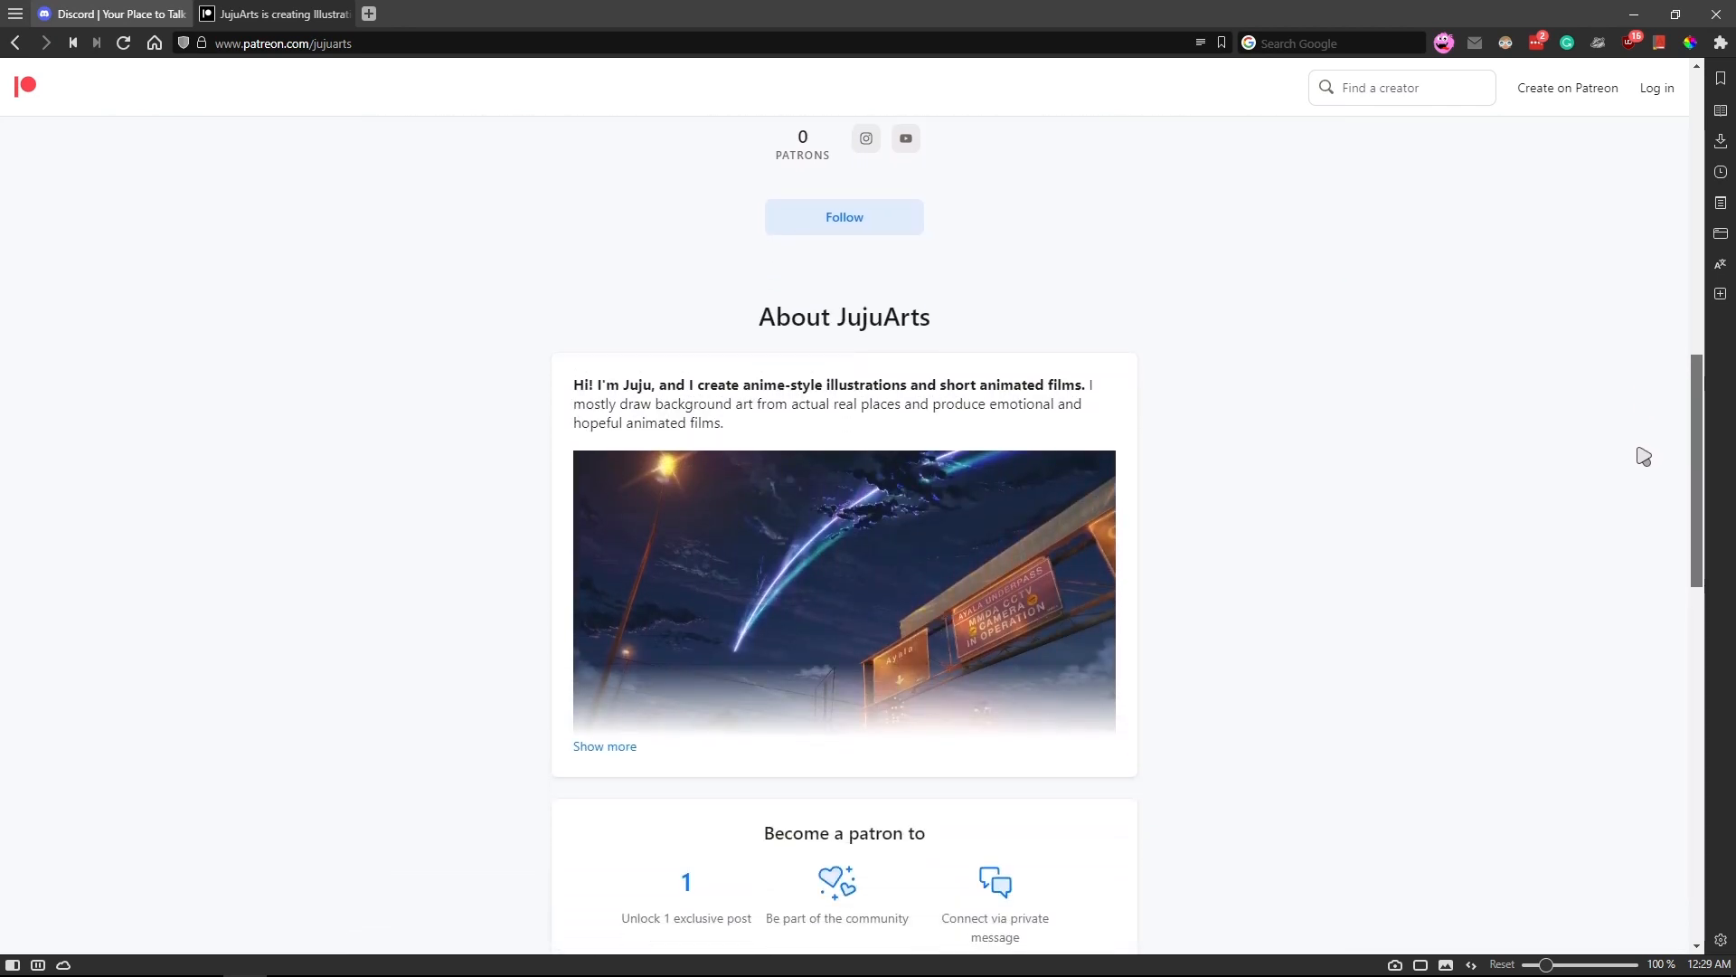
pyautogui.scroll(-3)
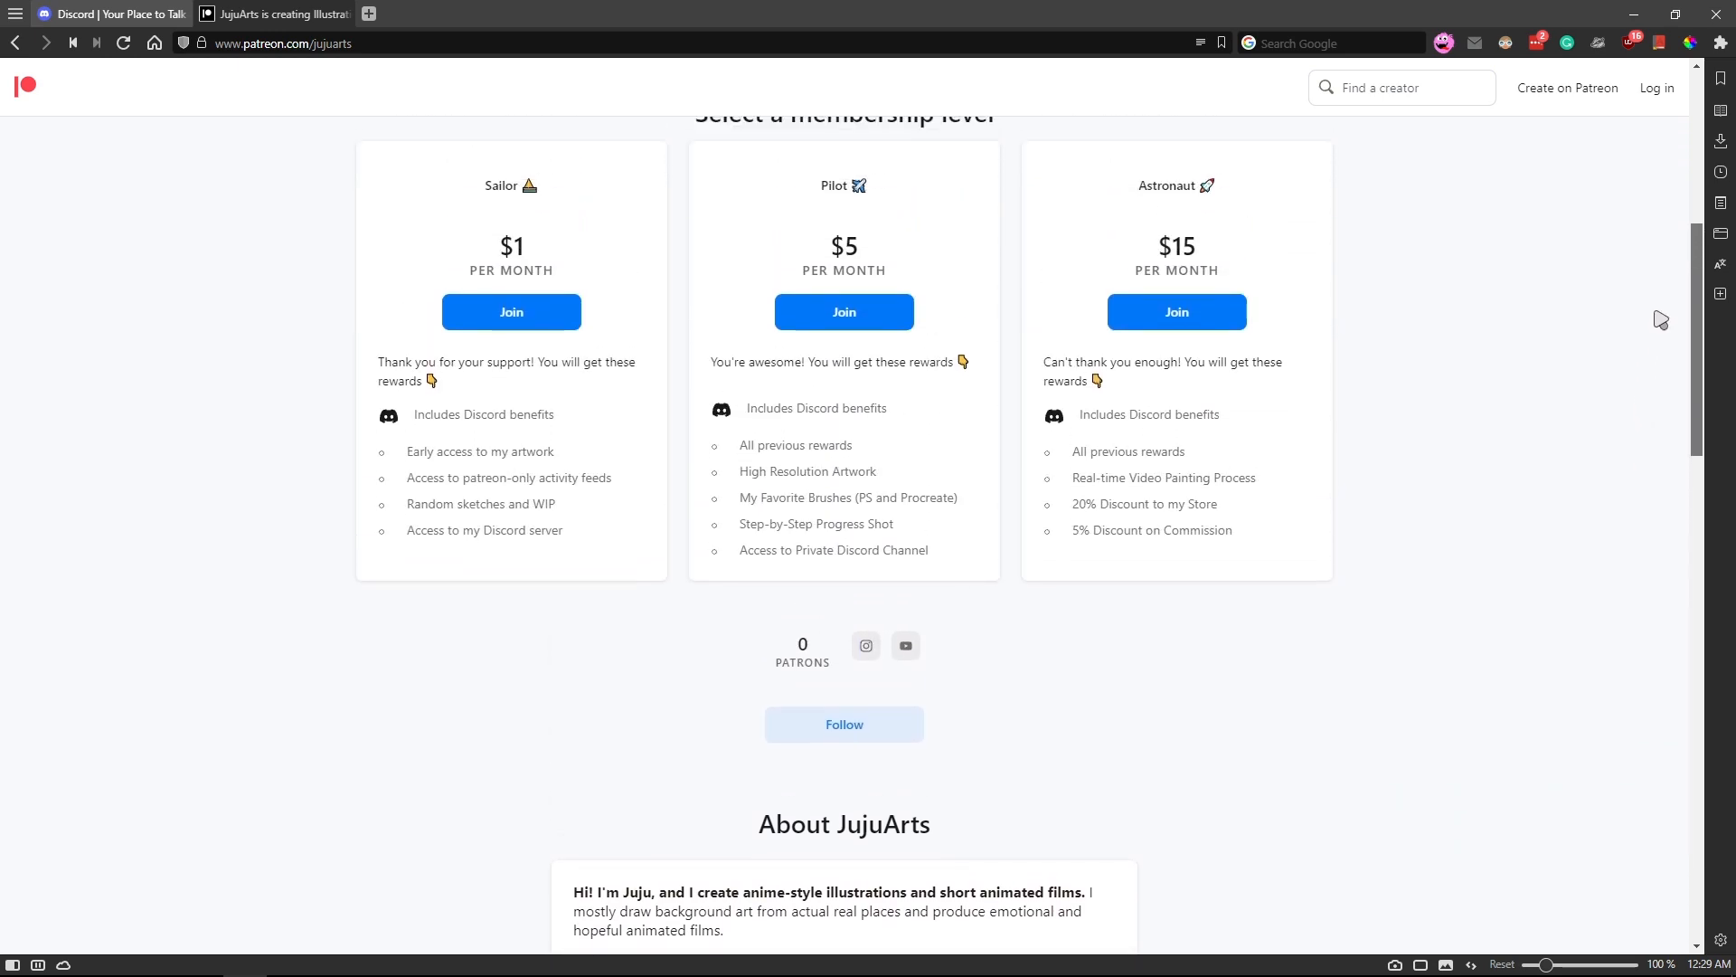
pyautogui.scroll(3)
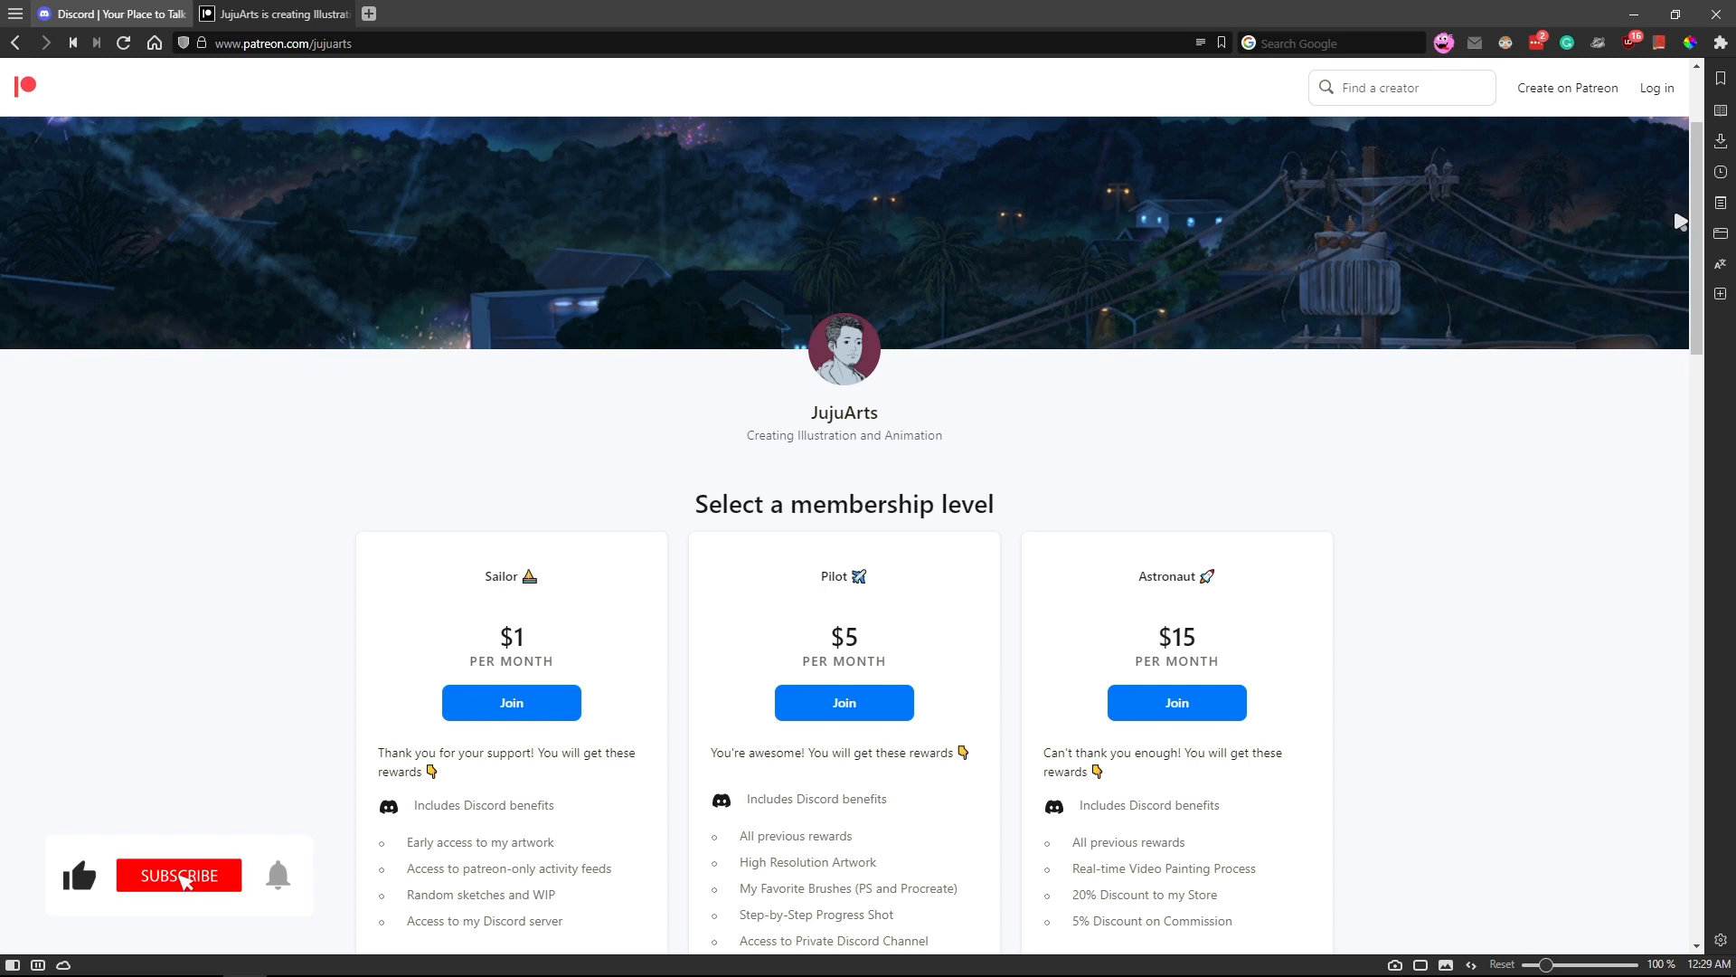
pyautogui.click(178, 874)
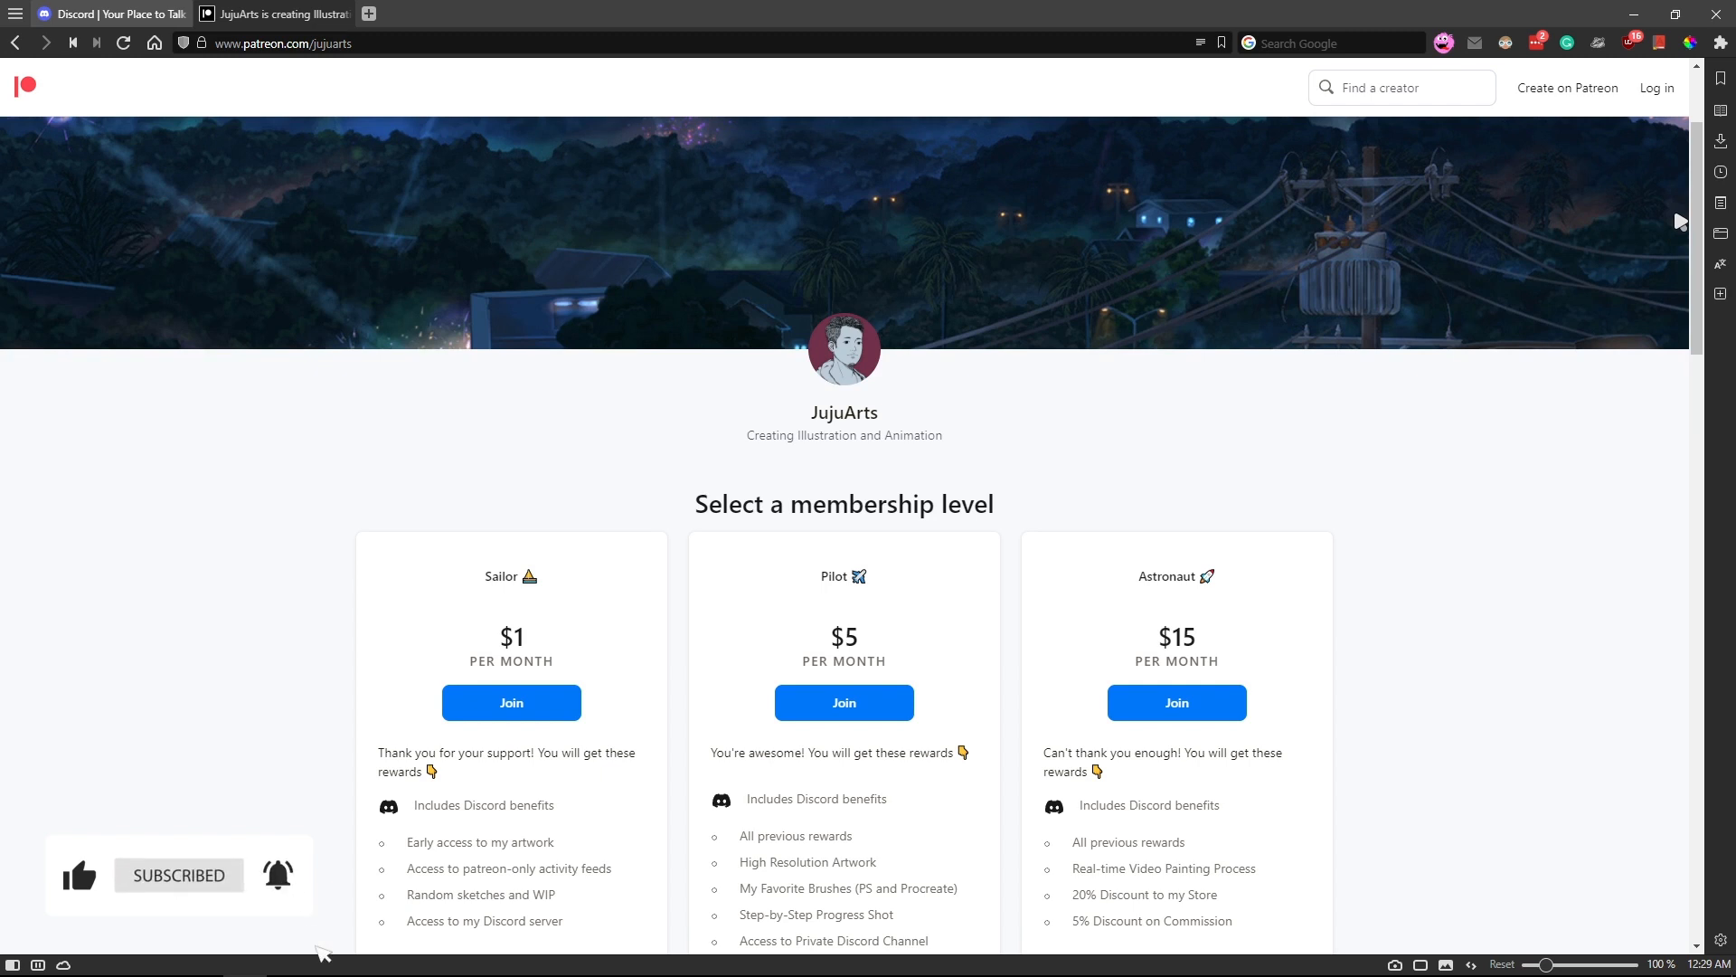